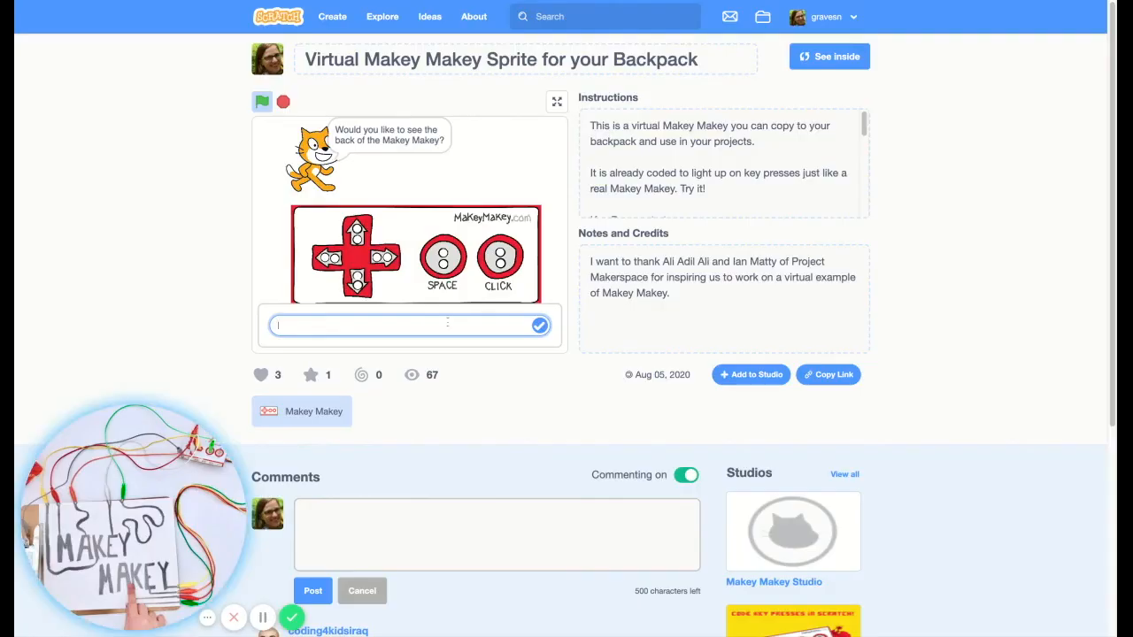
Step: Answer 'yes' to the sprite's question so the stage shows the back of the Makey Makey
text(yes)
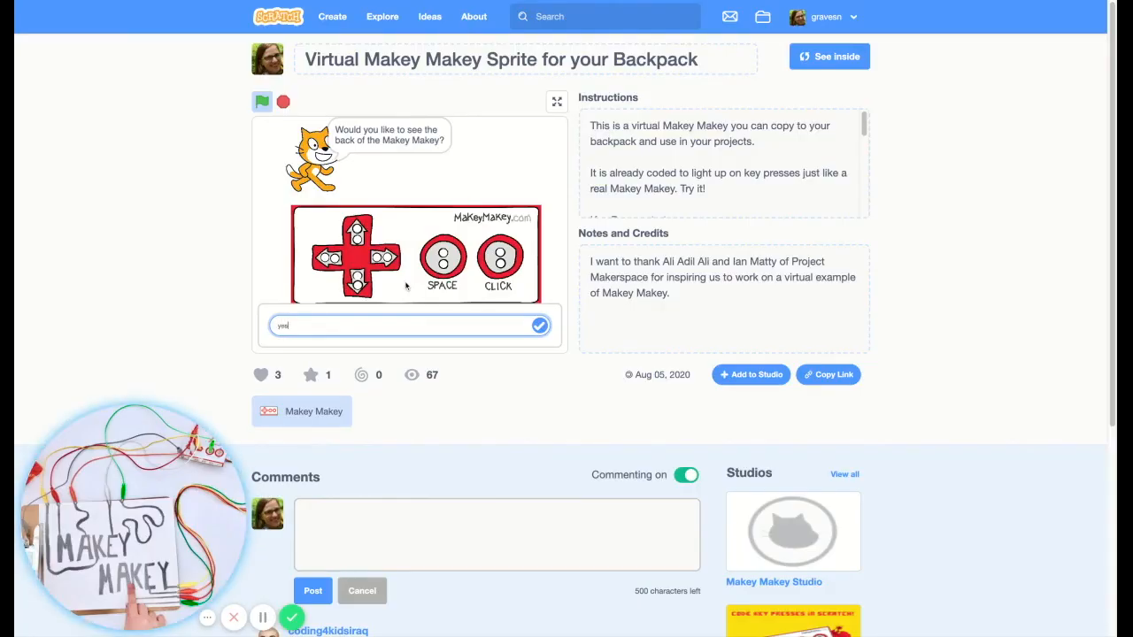
click(538, 326)
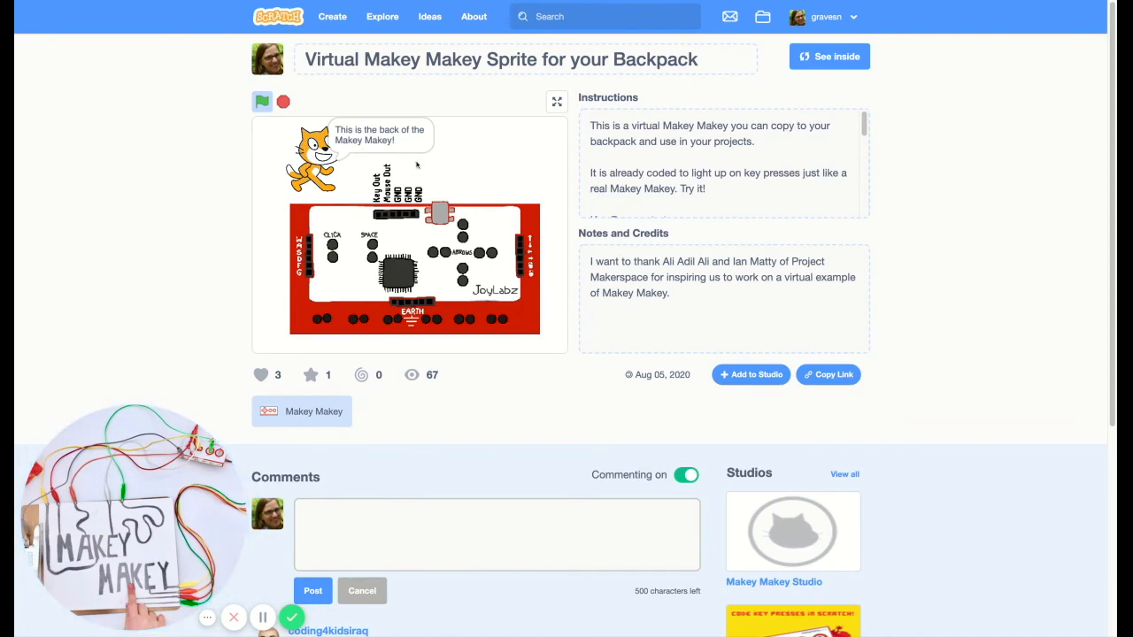
click(827, 55)
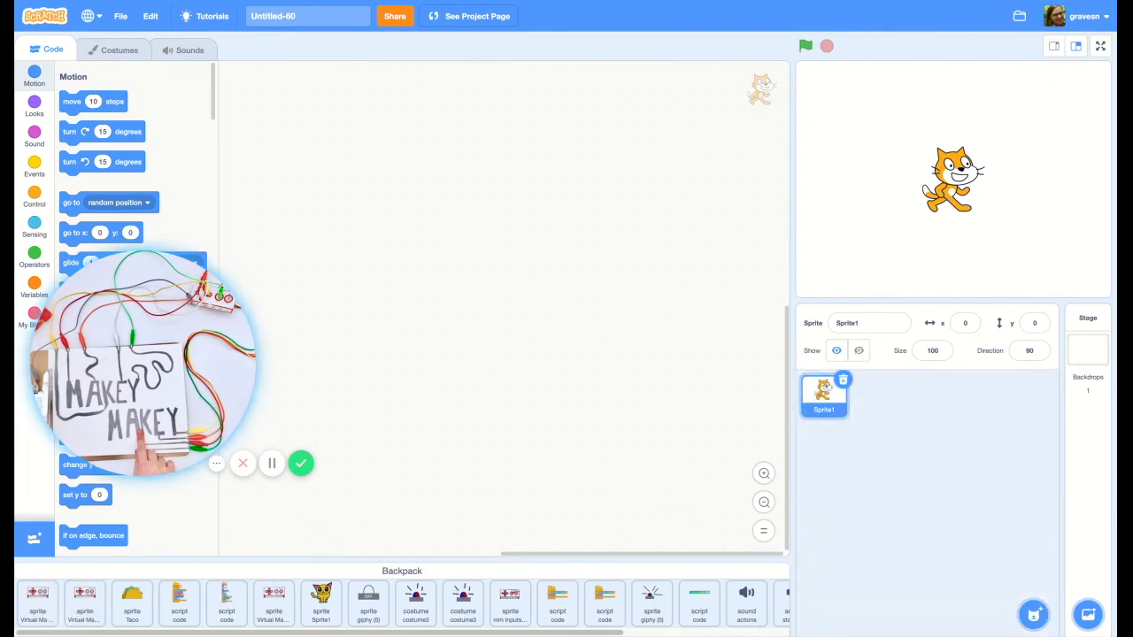
Step: Start a new project with the backpack's Virtual Makey Makey sprite in place of the cat
click(874, 397)
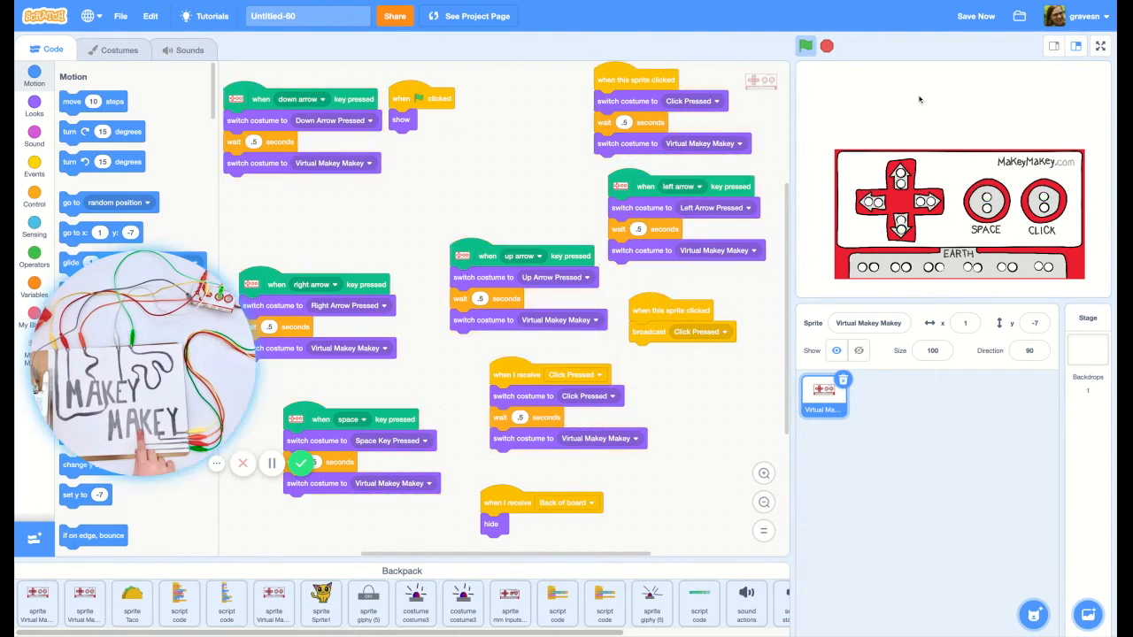
Step: Set the Makey Makey sprite's size to 50 and begin retitling the project as 'Make'
click(931, 351)
text(50)
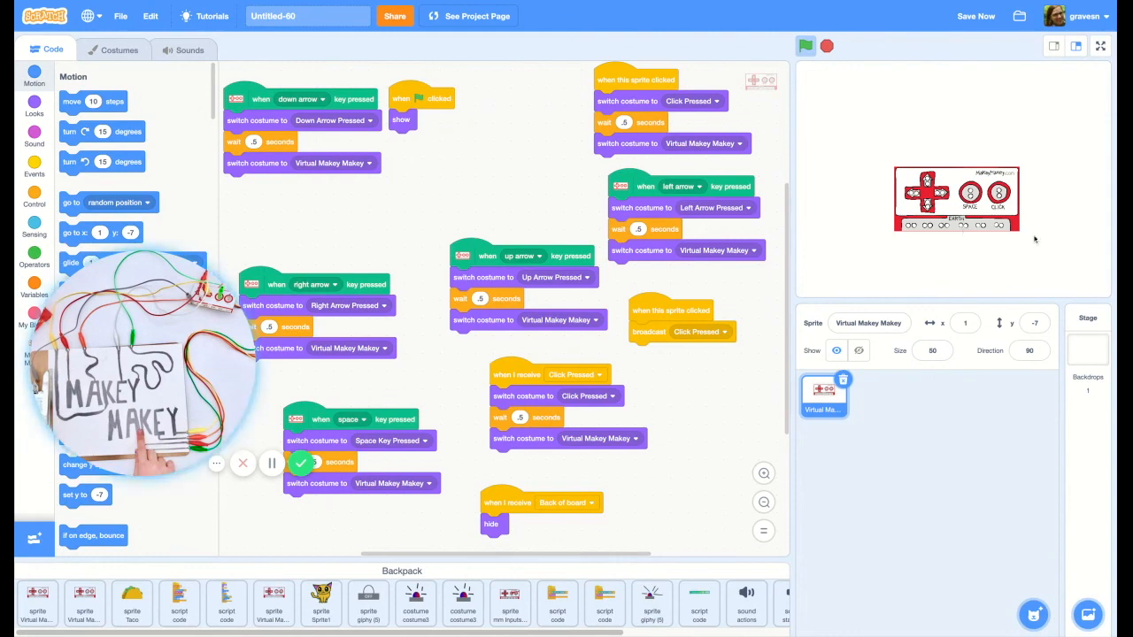
click(931, 350)
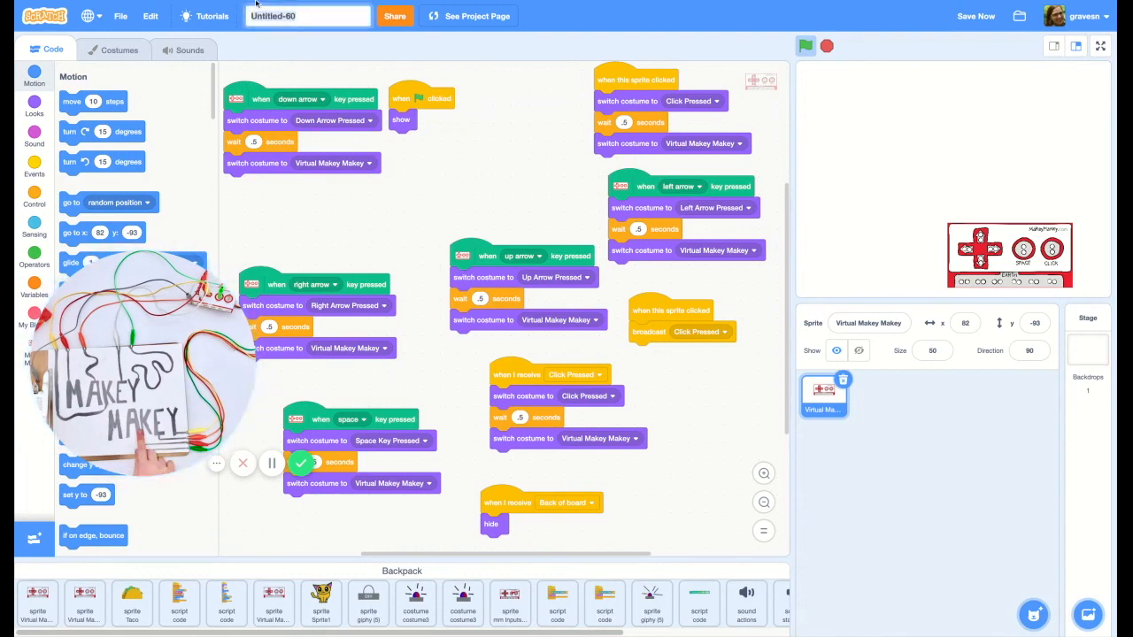
text(Make)
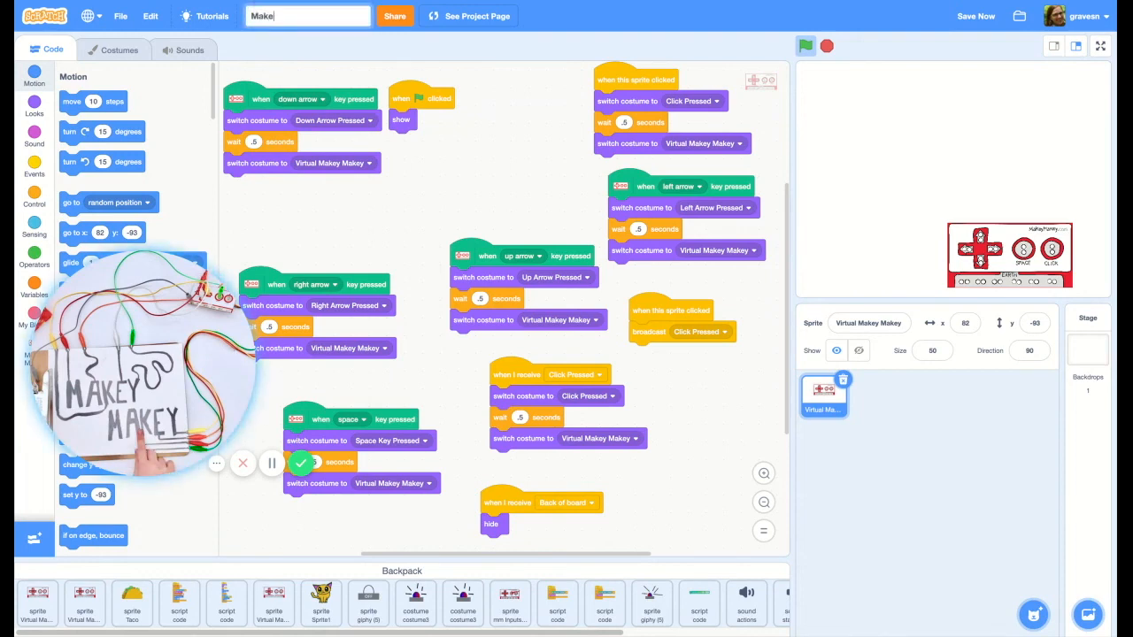